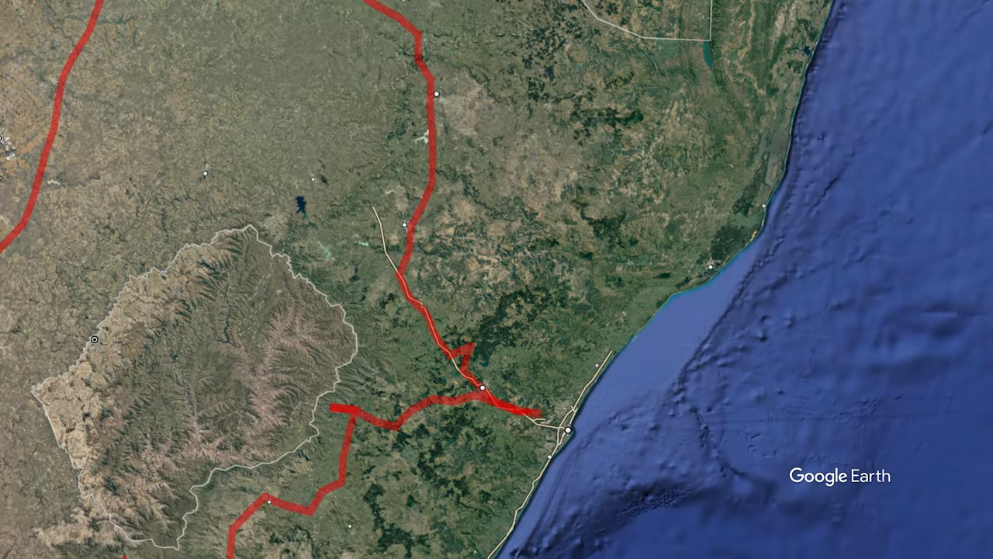
{"action": "scroll", "scroll_direction": "down", "scroll_amount": 3}
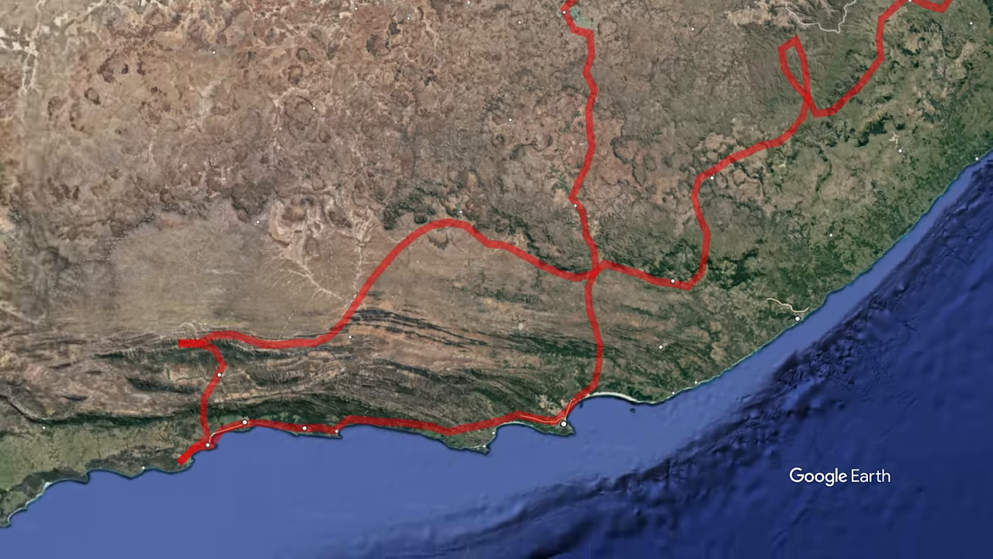
{"action": "scroll", "scroll_direction": "down", "scroll_amount": 3}
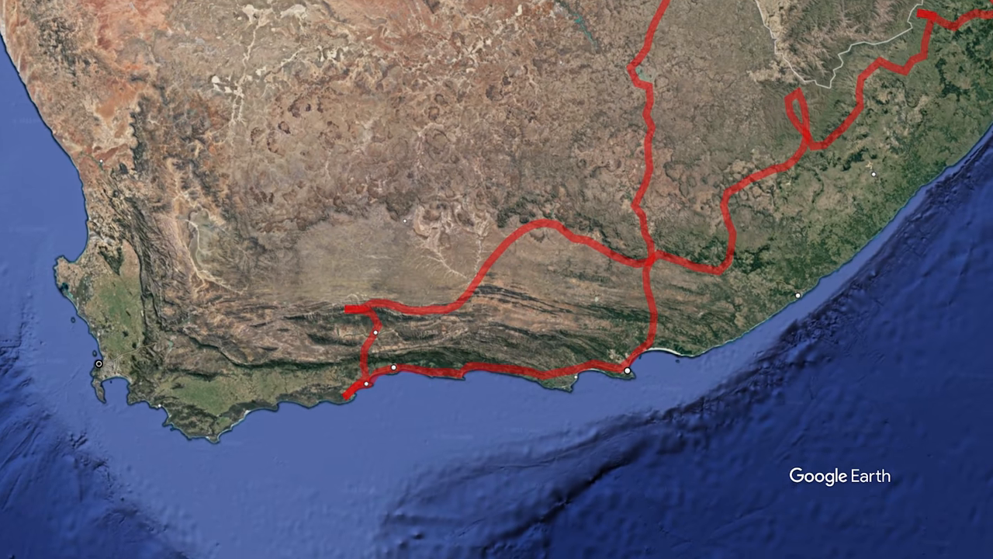
{"action": "scroll", "scroll_direction": "down", "scroll_amount": 3}
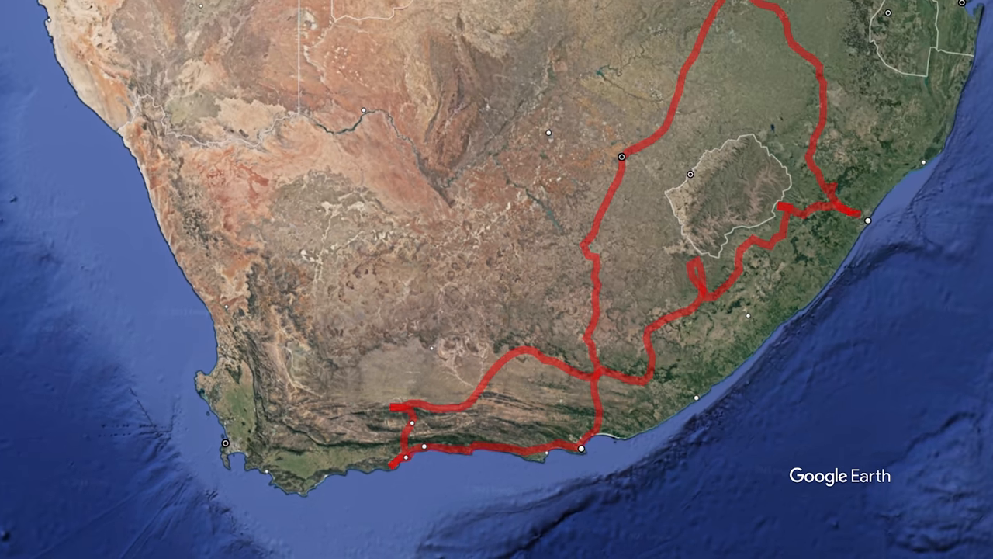